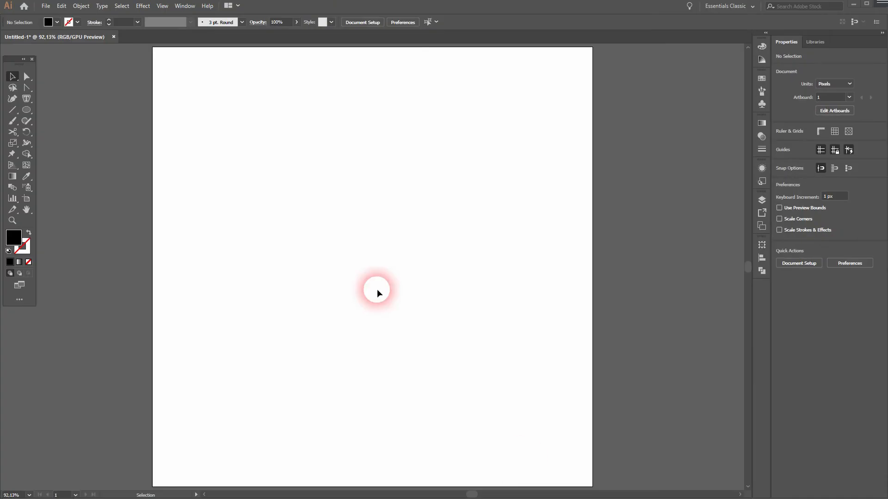
Step: Draw a black rounded rectangle across the centre of the artboard
left_click(162, 6)
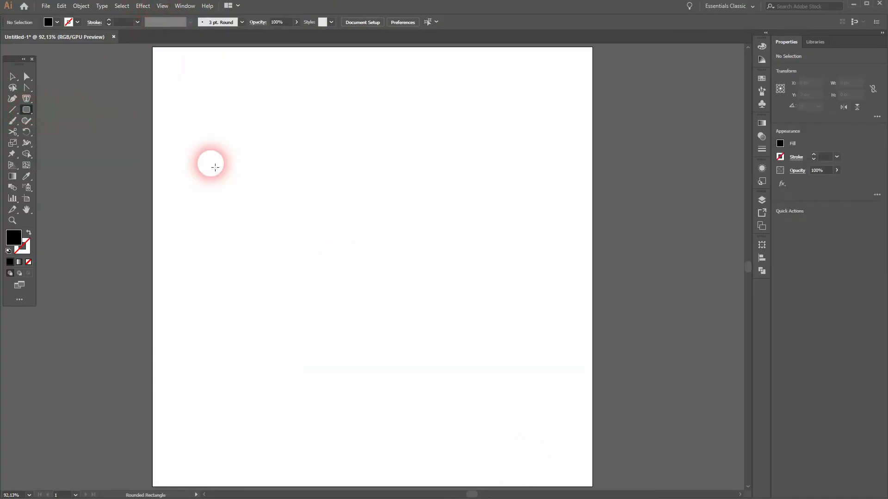
left_click_drag(214, 166, 479, 322)
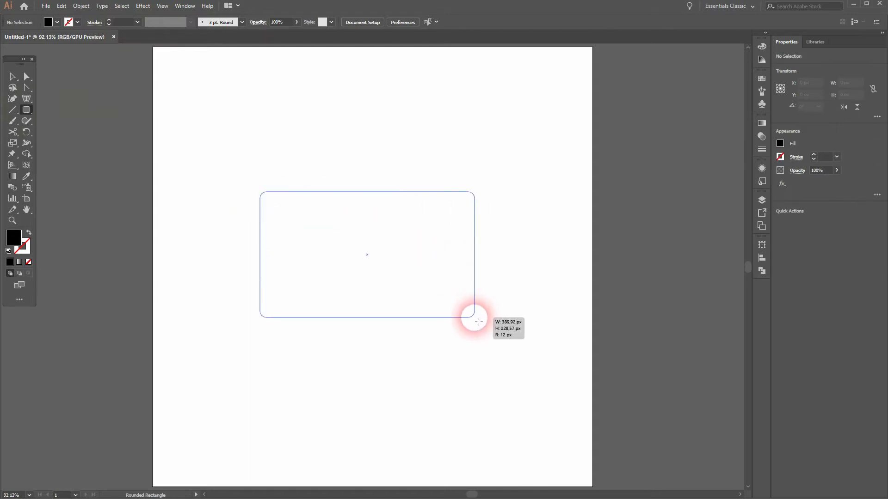
left_click_drag(478, 322, 458, 323)
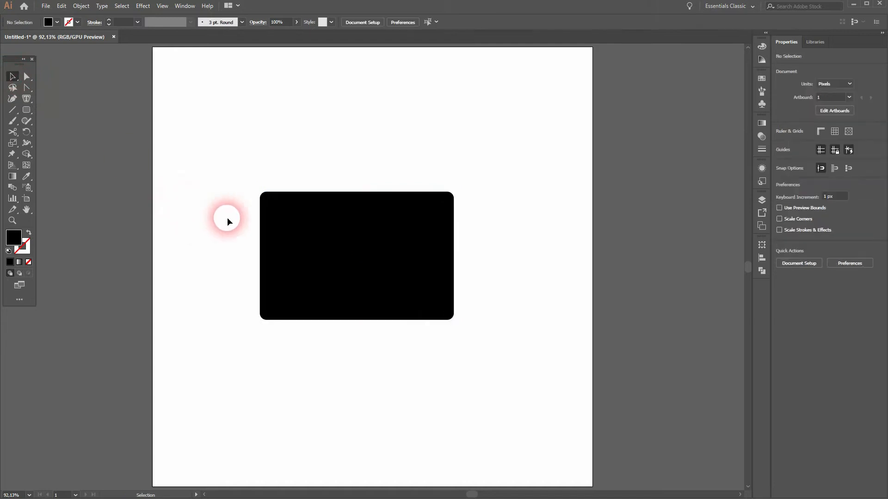
mouse_move(217, 151)
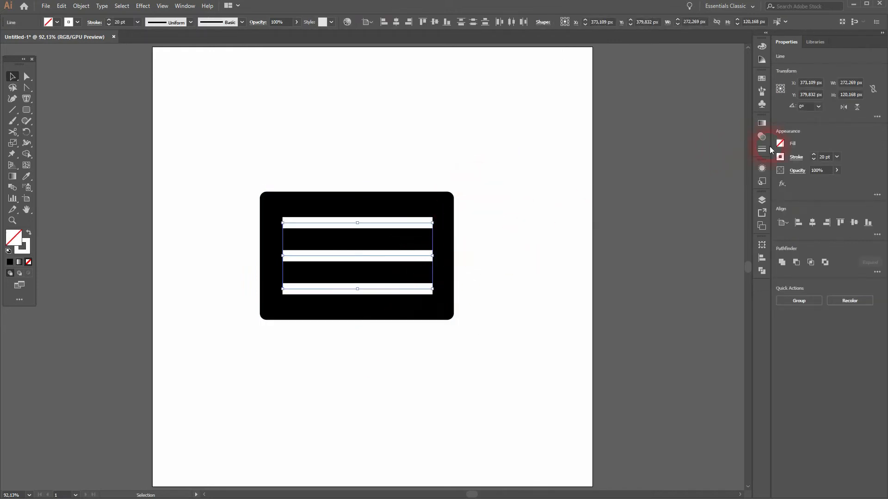
Step: Set the three white lines' stroke to Round Cap for pill-shaped ends
left_click(184, 5)
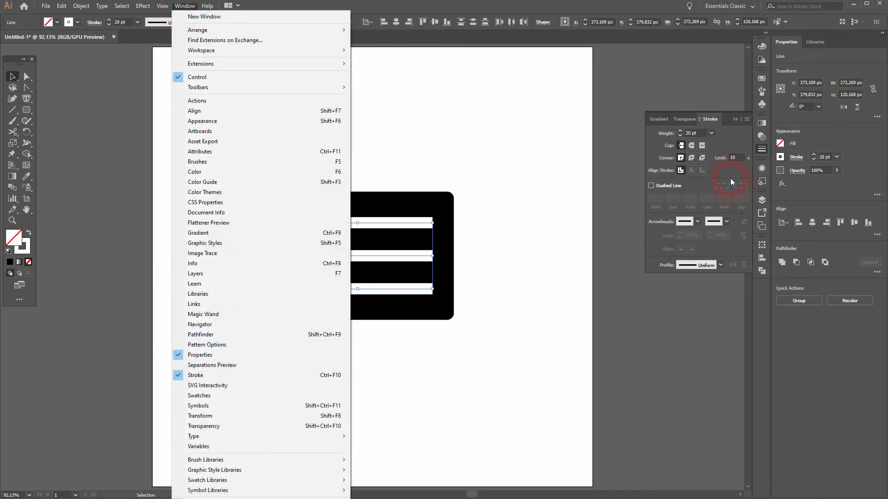
left_click(471, 252)
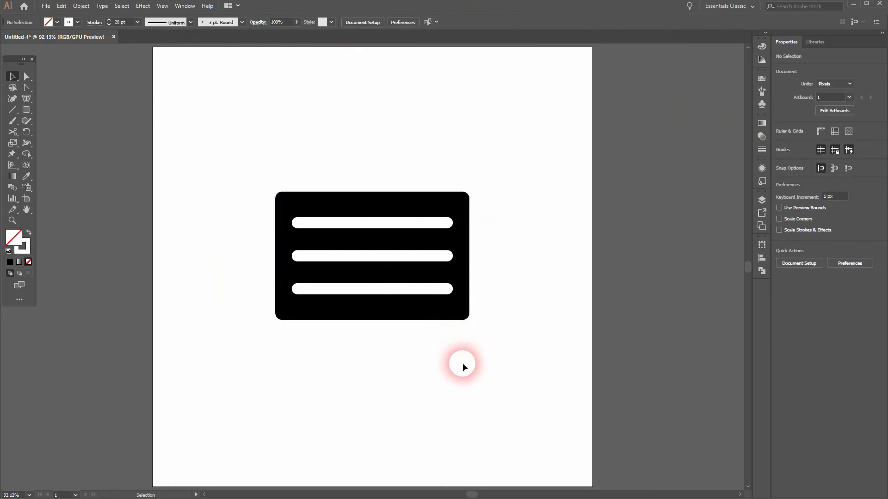
Step: Draw a closed black triangular tail below the rectangle's bottom-right corner with the Pen tool
left_click(13, 98)
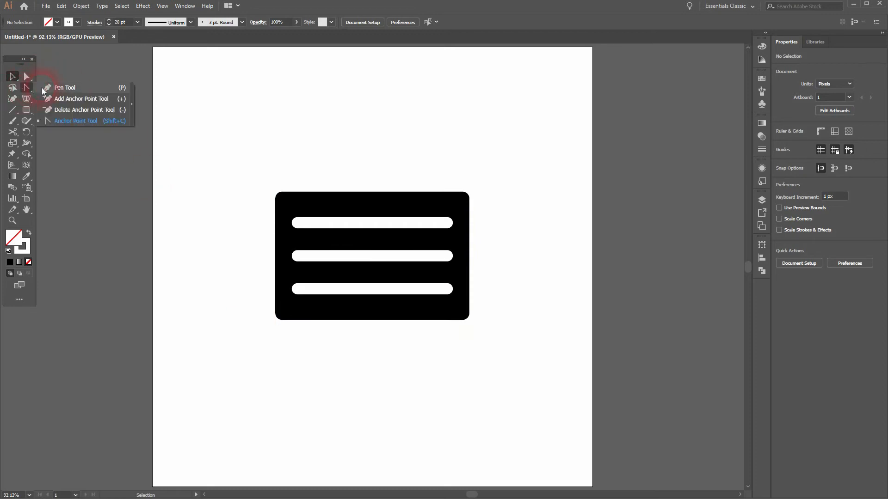
left_click(64, 87)
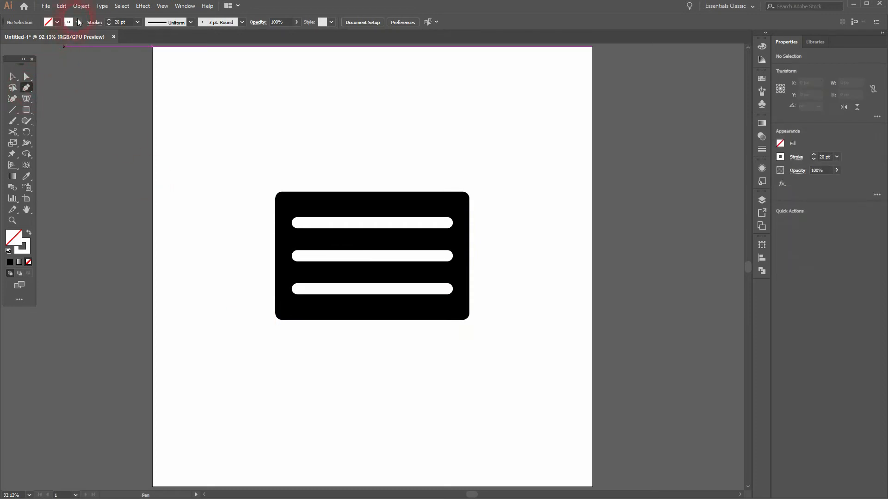
left_click(67, 23)
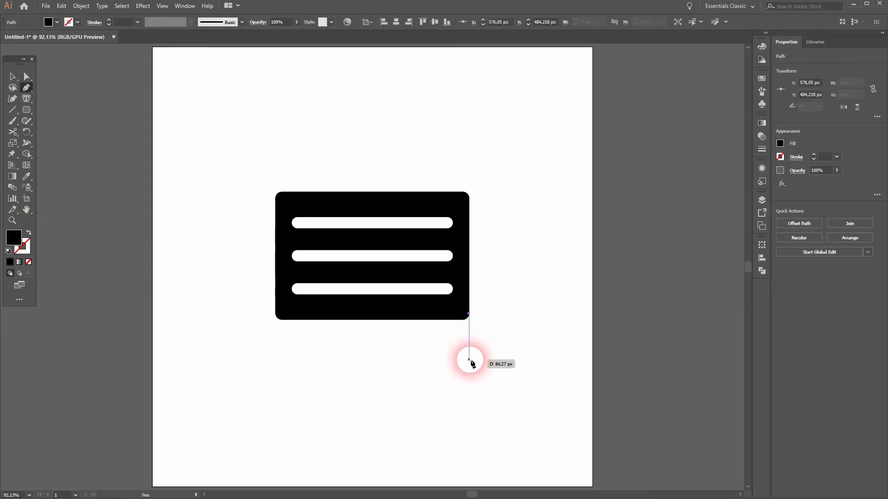
mouse_move(469, 353)
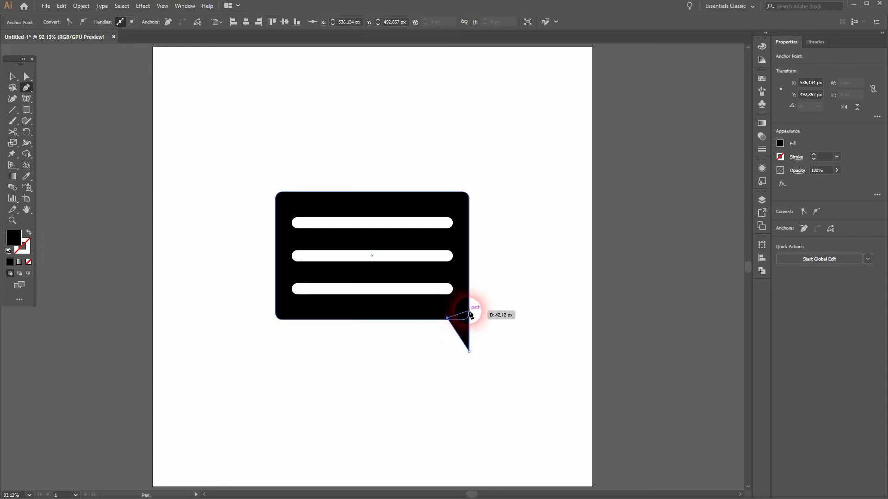
left_click(12, 77)
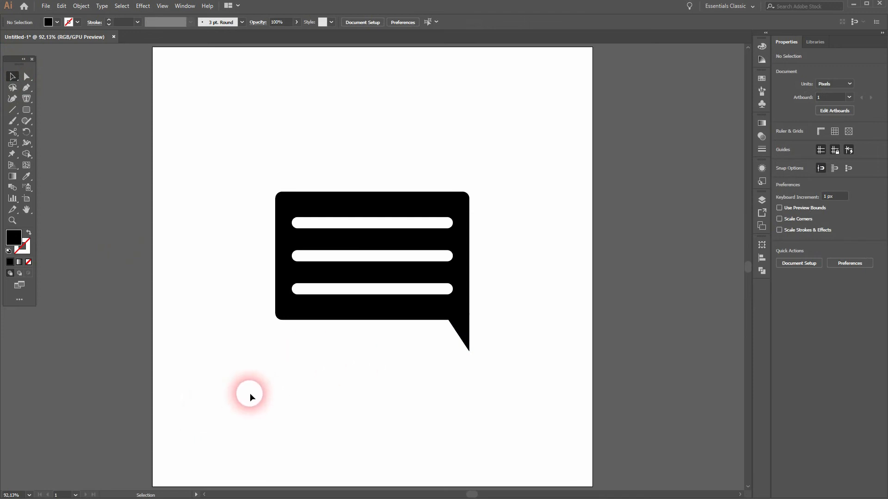
Step: Group the bubble, tail and white lines together
right_click(373, 256)
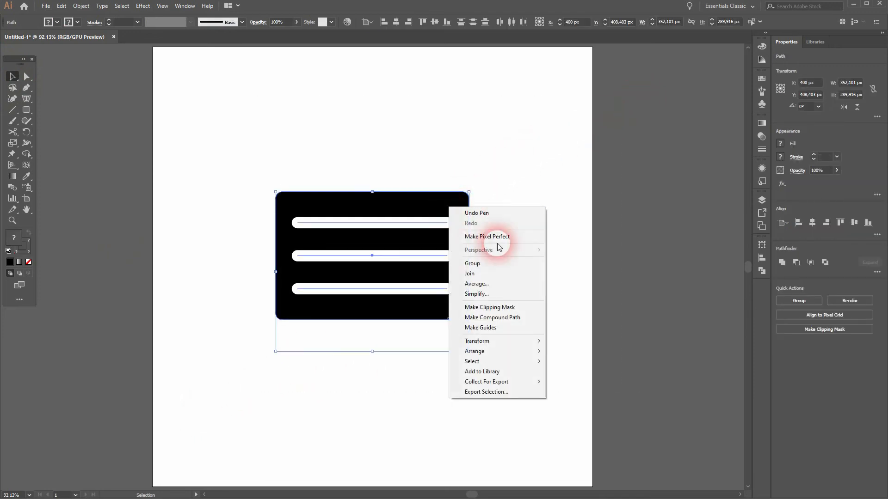
left_click(546, 290)
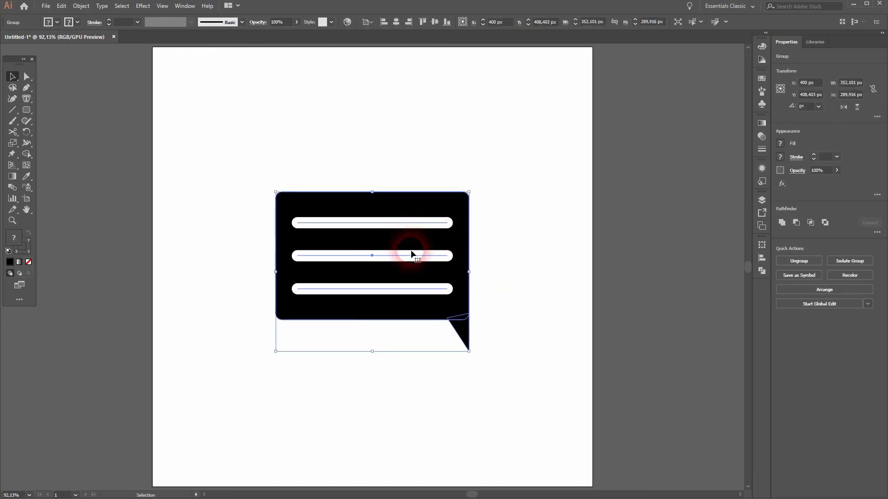
Step: Thicken the three white lines' stroke and regroup the whole icon
left_click(799, 261)
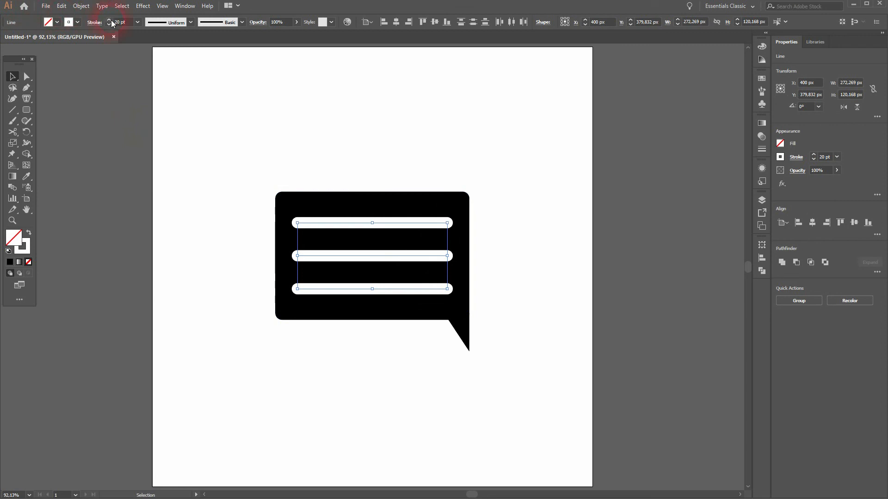
left_click(107, 20)
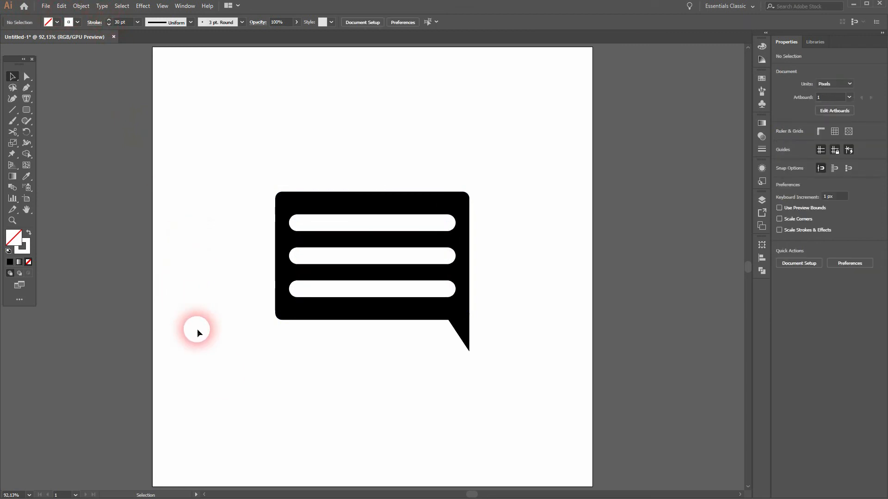
mouse_move(234, 392)
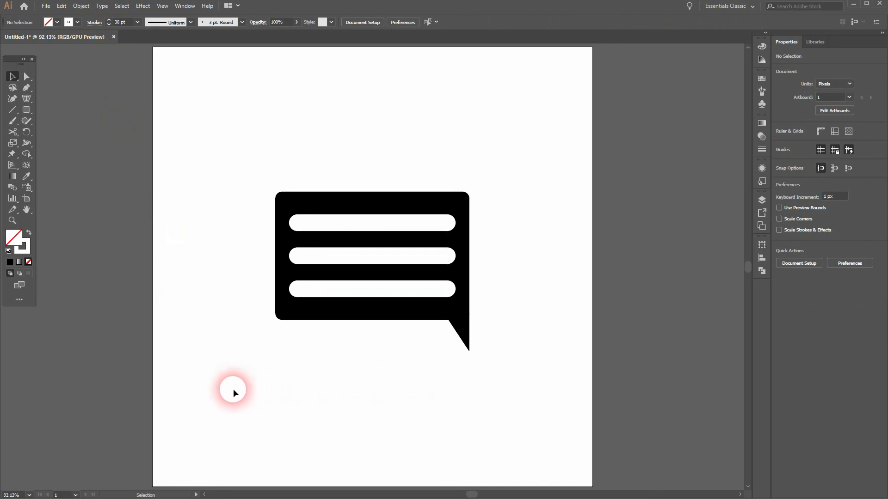
right_click(372, 255)
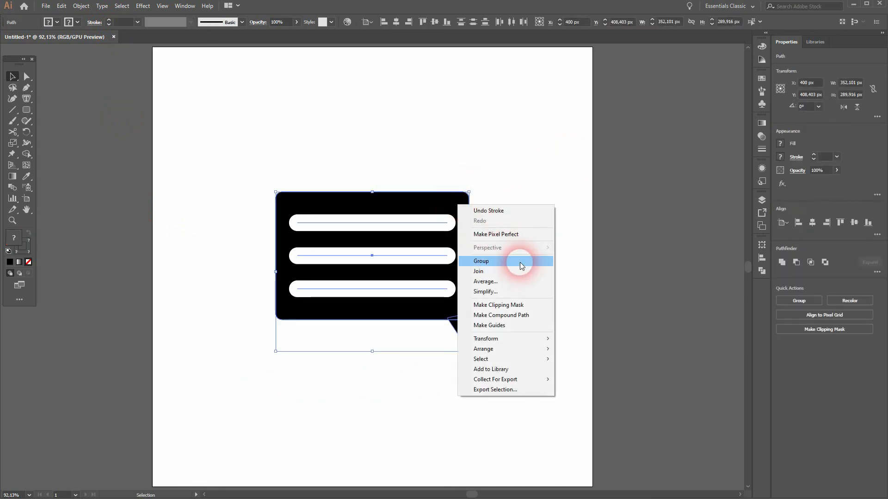